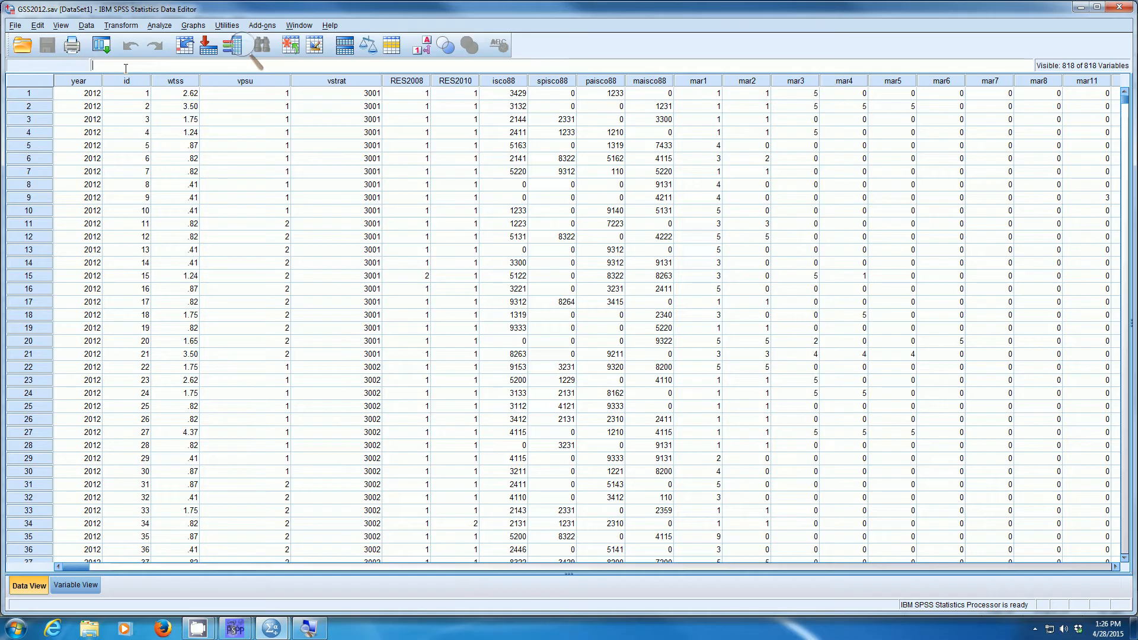
mouse_move(239, 45)
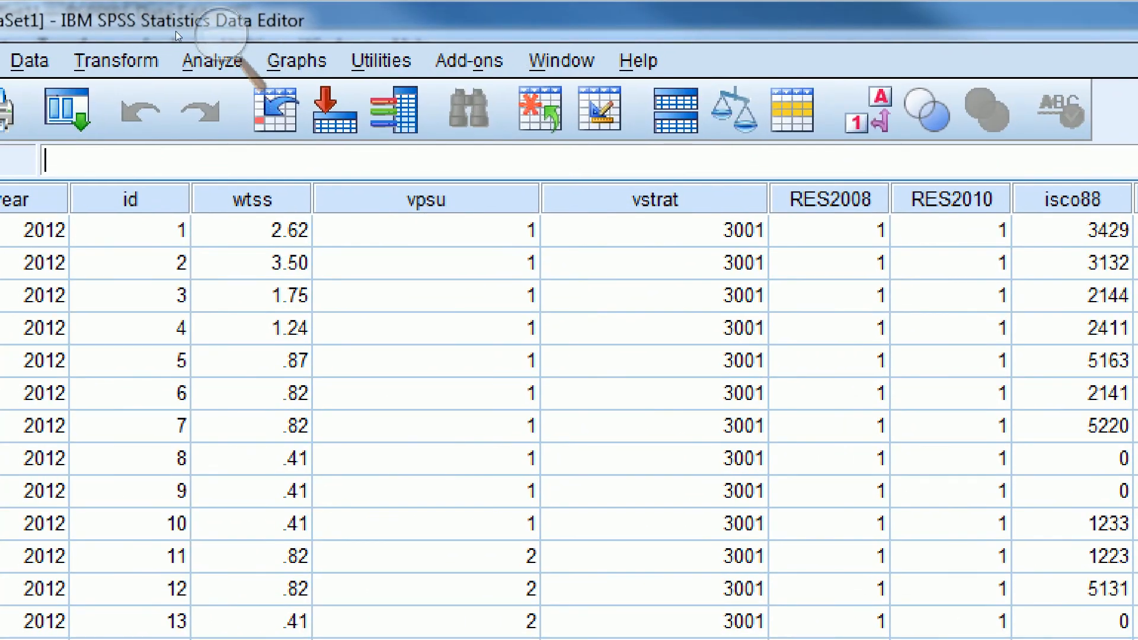
Step: Open the Analyze menu's Compare Means analyses for the GSS2012 dataset
click(211, 60)
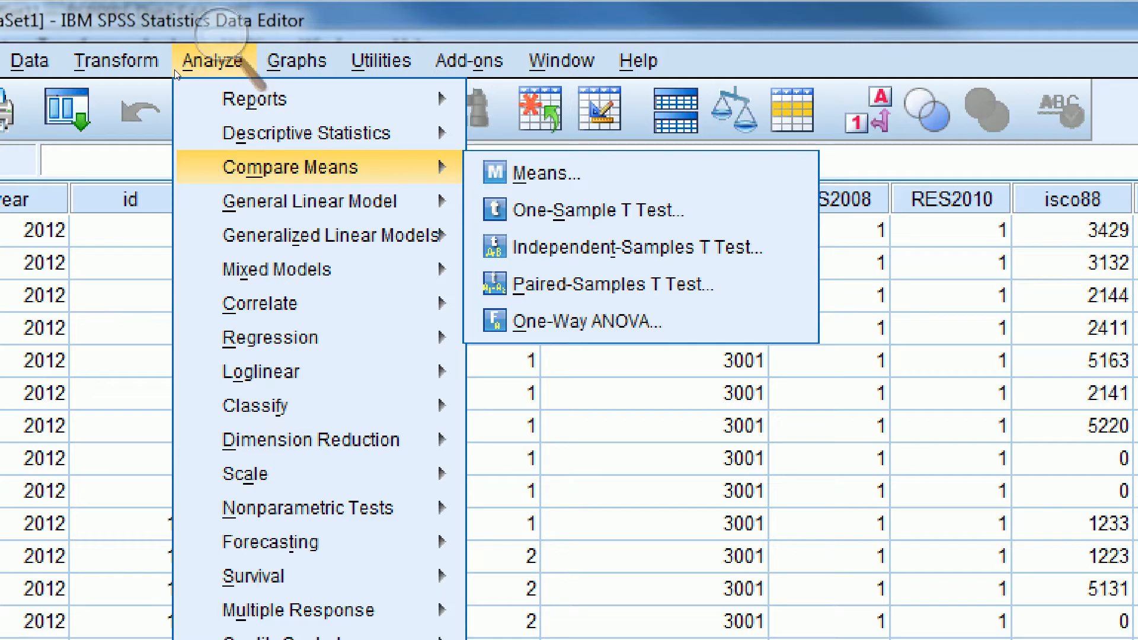
mouse_move(587, 210)
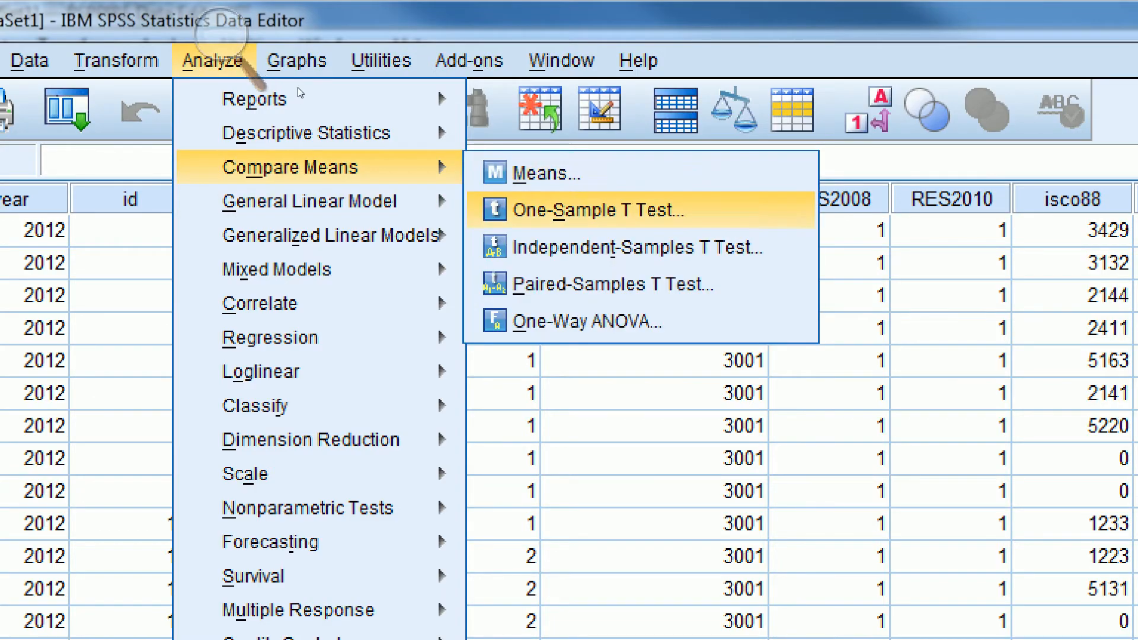
Step: Run One-Sample T Test with educ as test variable and test value 12
click(598, 211)
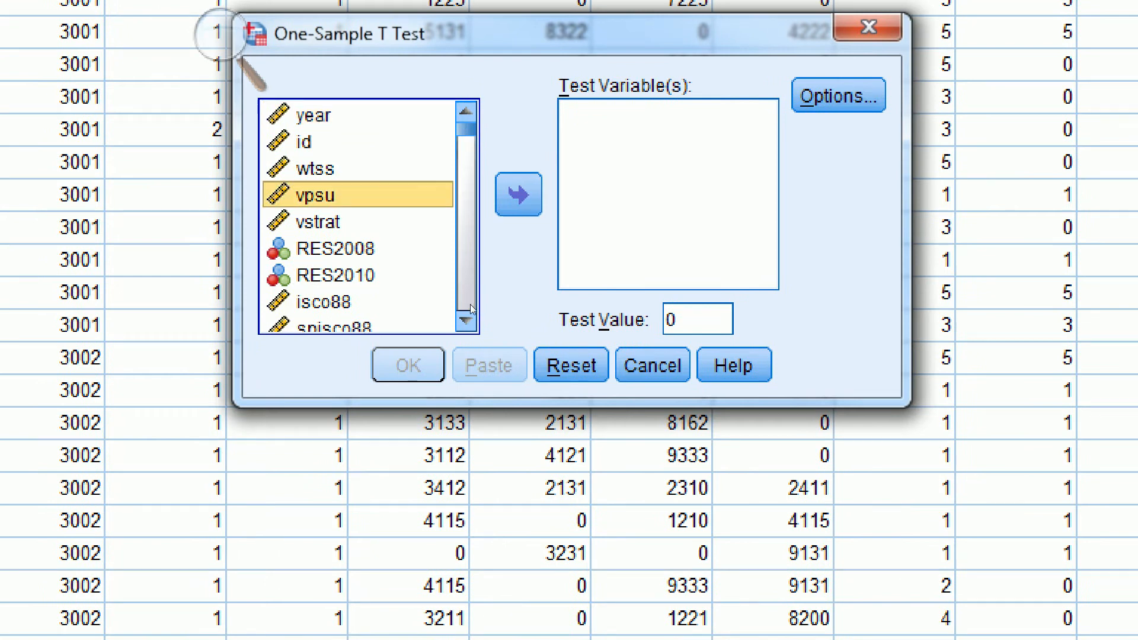
scroll(down, 3)
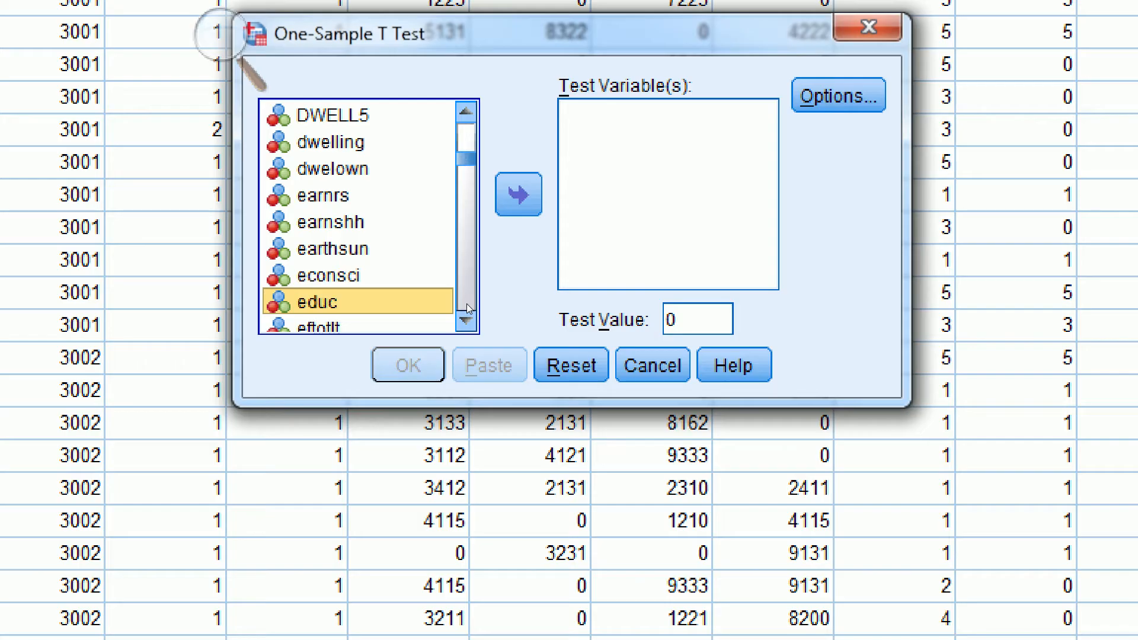
click(517, 194)
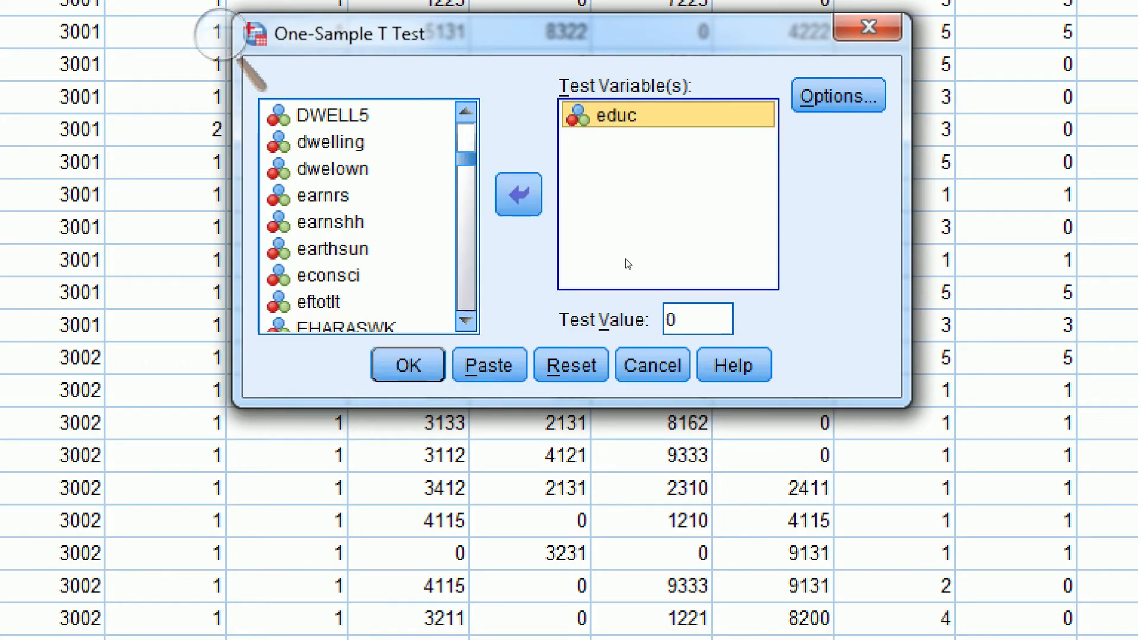
mouse_move(620, 270)
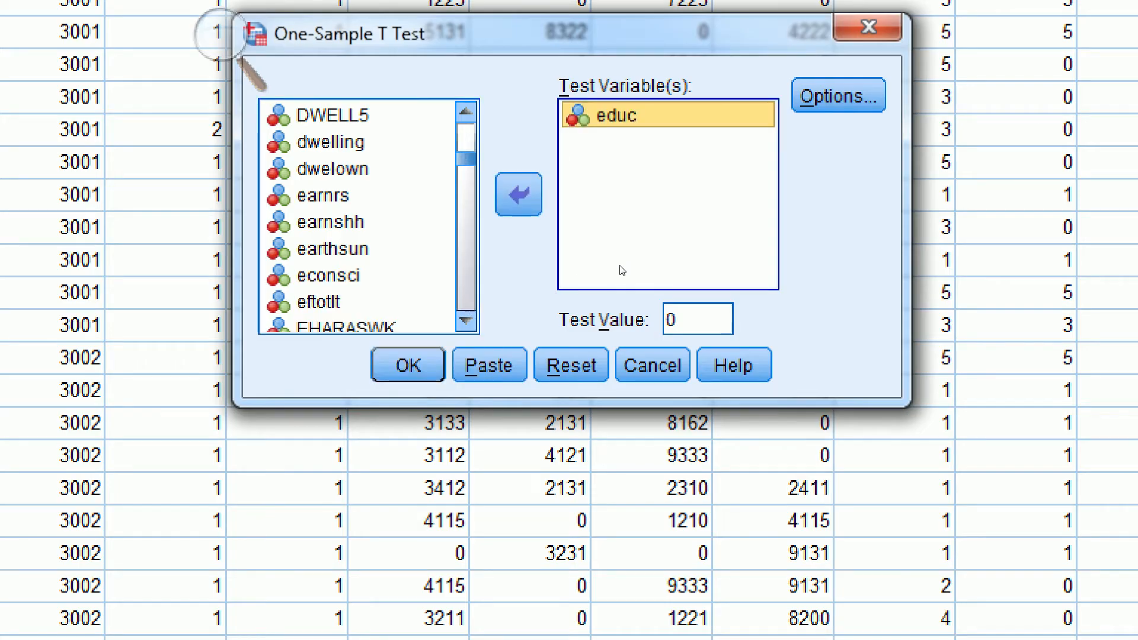
click(837, 95)
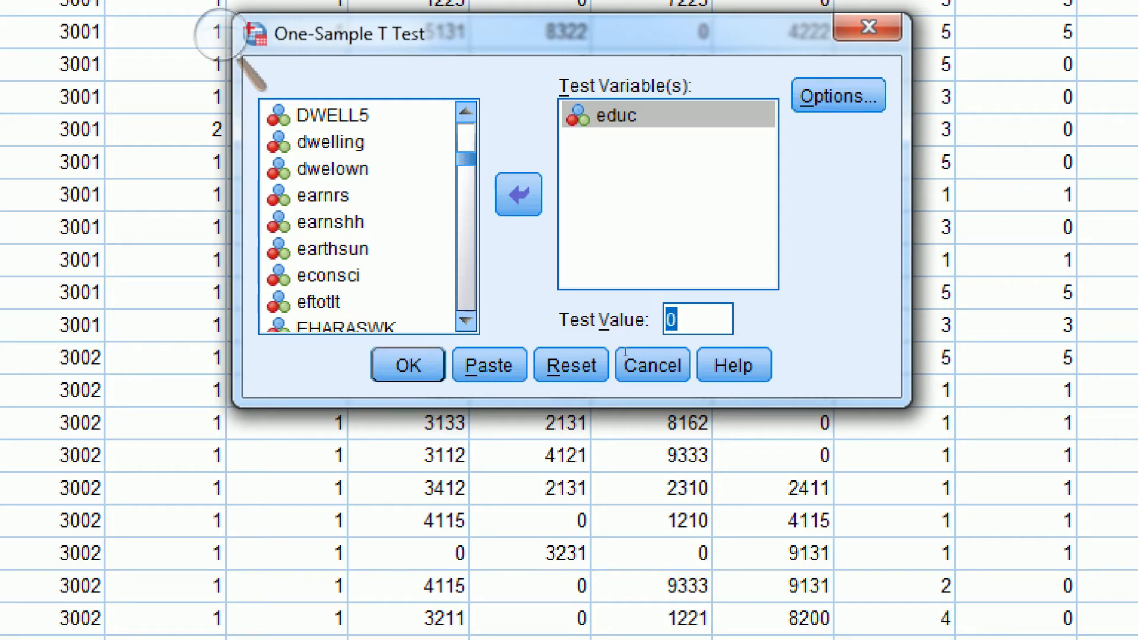
text(12)
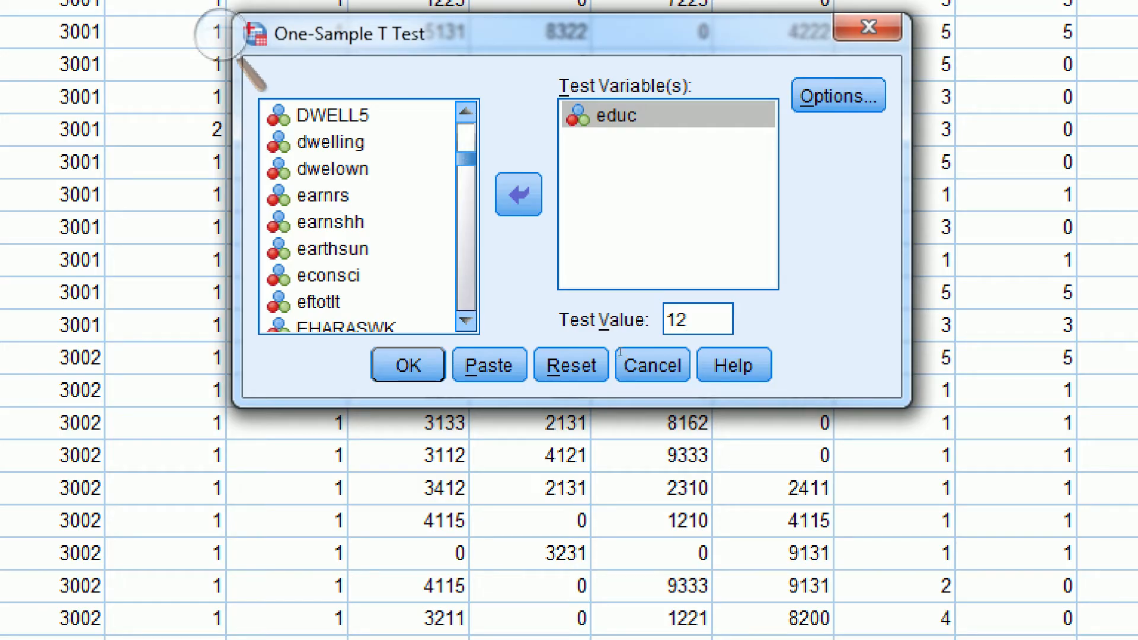
click(695, 319)
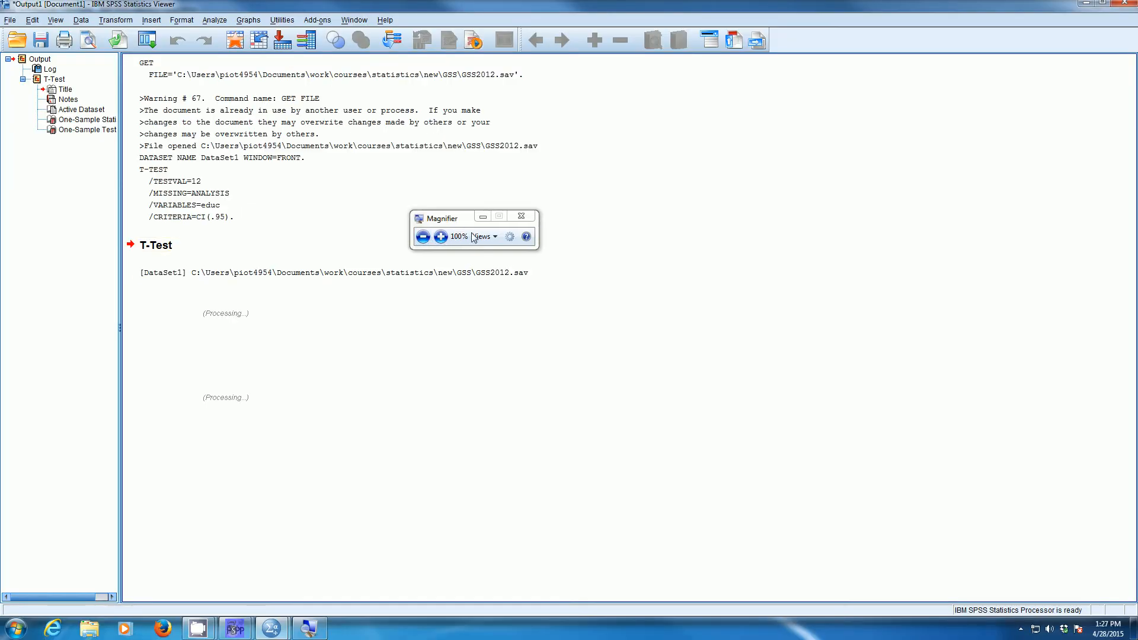
Step: Inspect the T-Test output: educ mean 13.53, t = 21.701, p < .001
drag(443, 218, 669, 362)
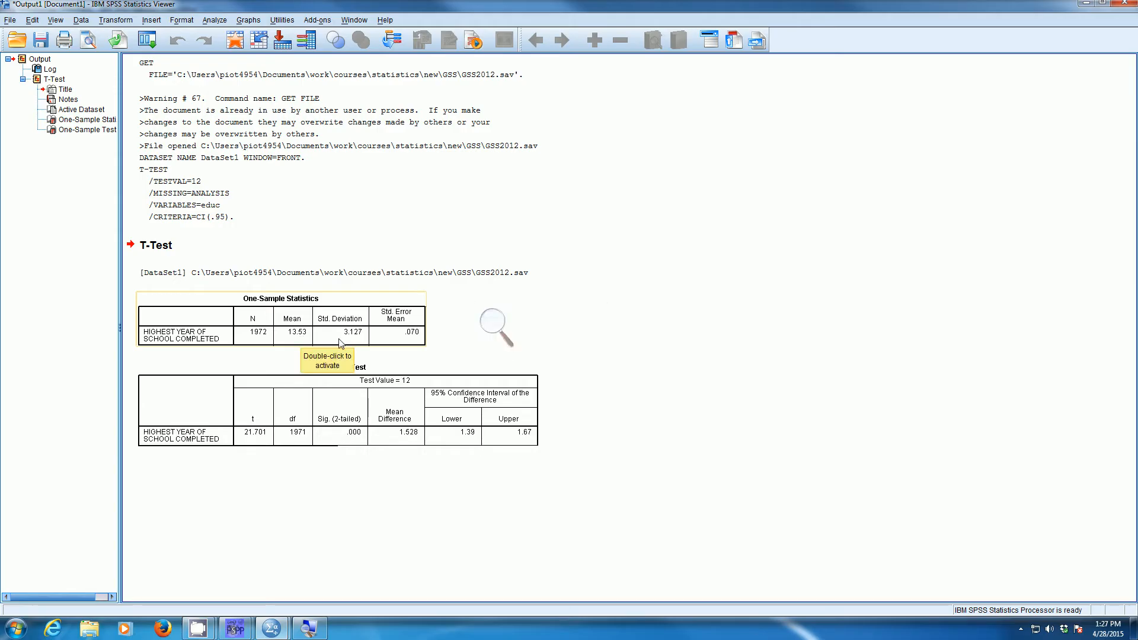
mouse_move(410, 343)
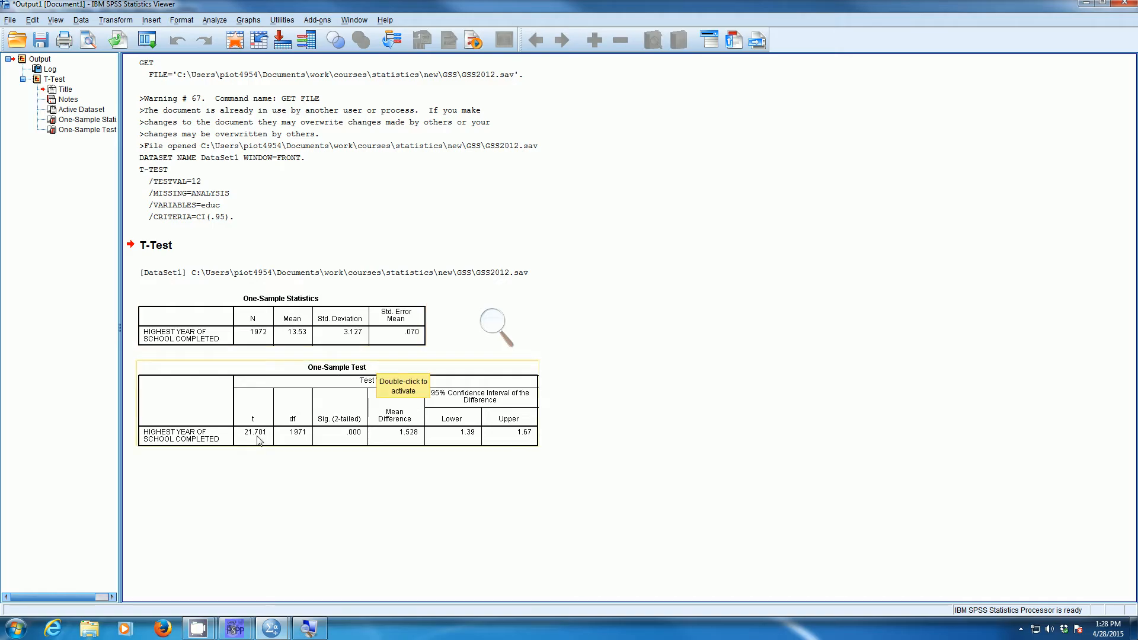
mouse_move(298, 441)
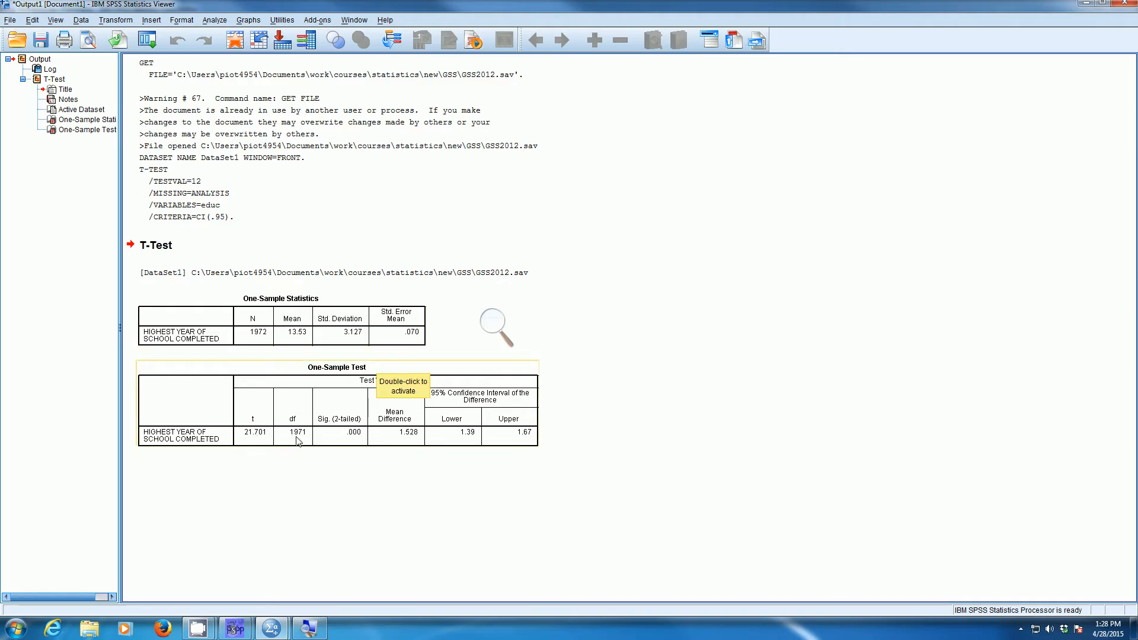
mouse_move(356, 444)
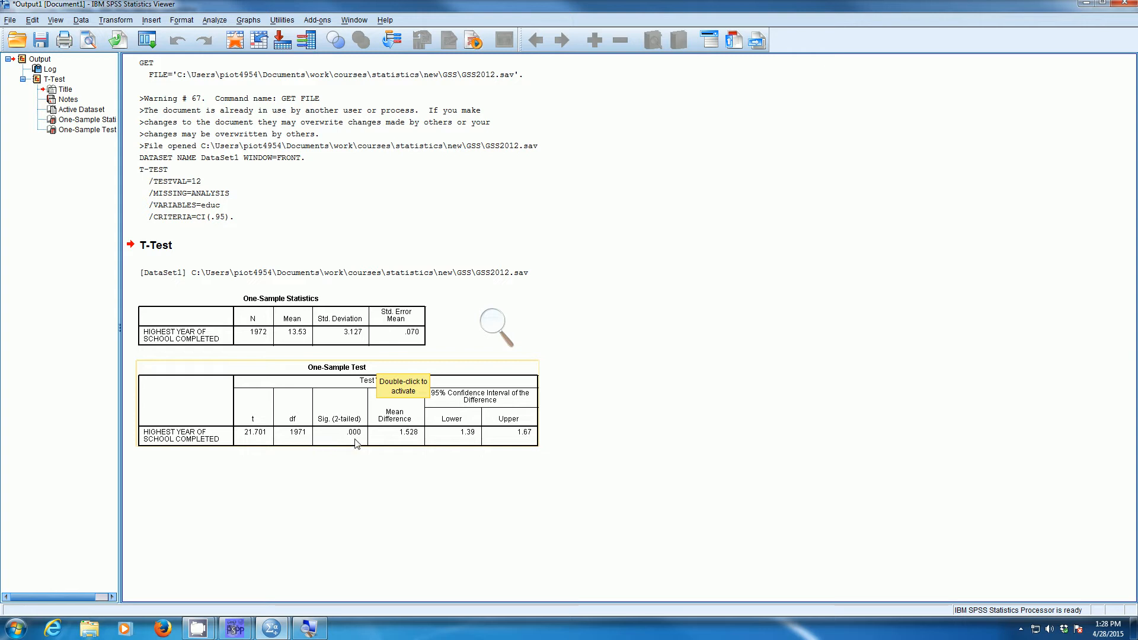
mouse_move(507, 387)
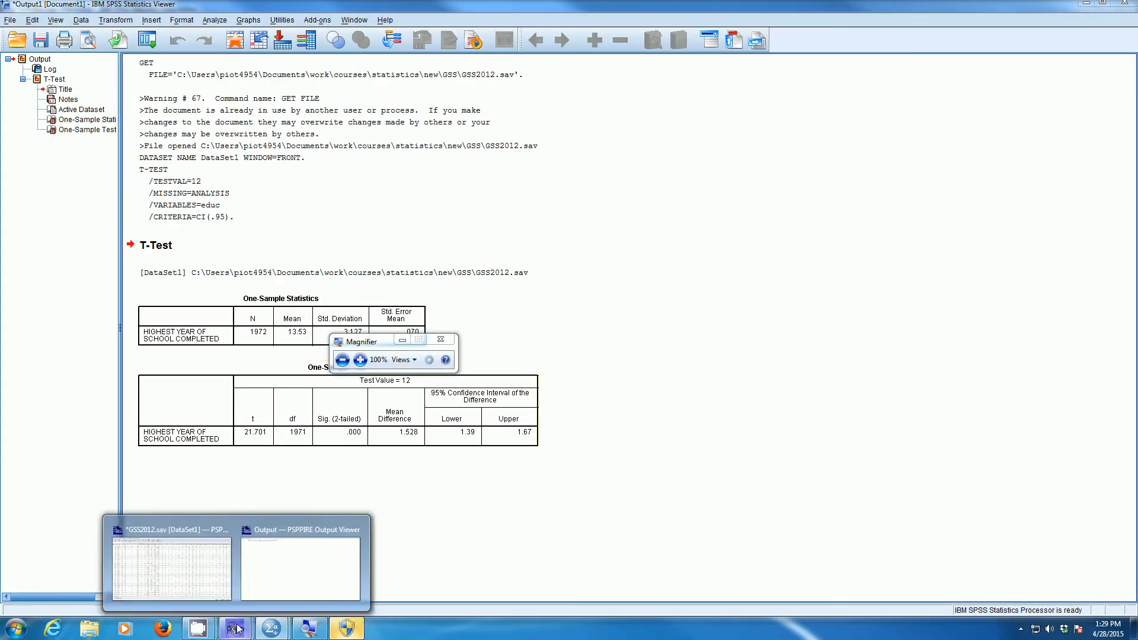
Step: Bring PSPP's GSS2012 Data Editor forward and open Compare Means > One Sample T Test
click(172, 562)
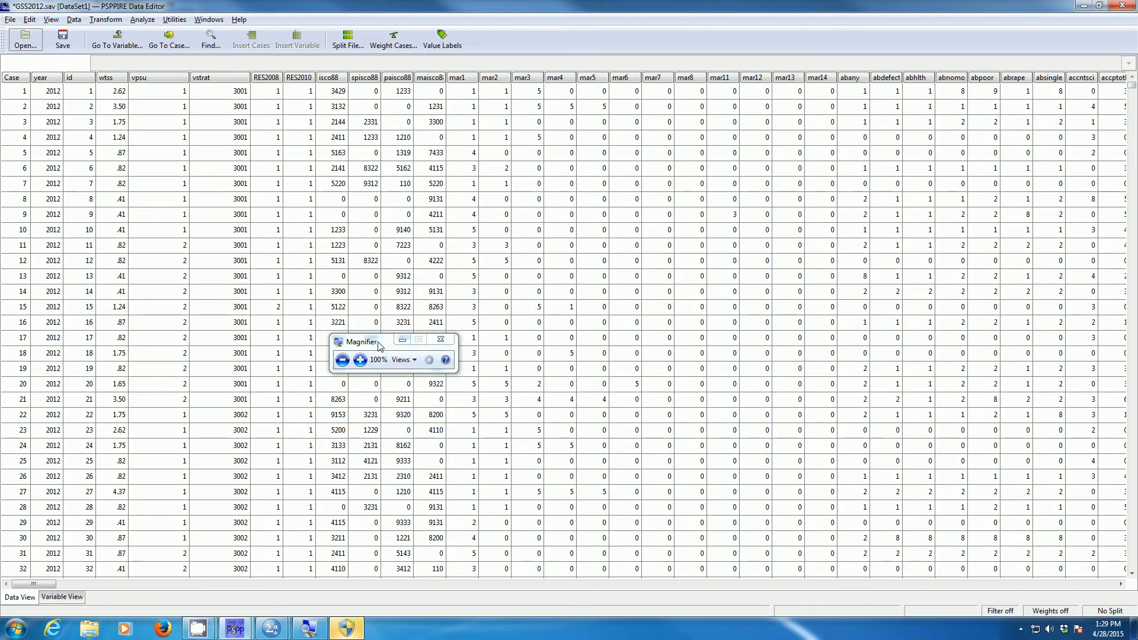
click(358, 359)
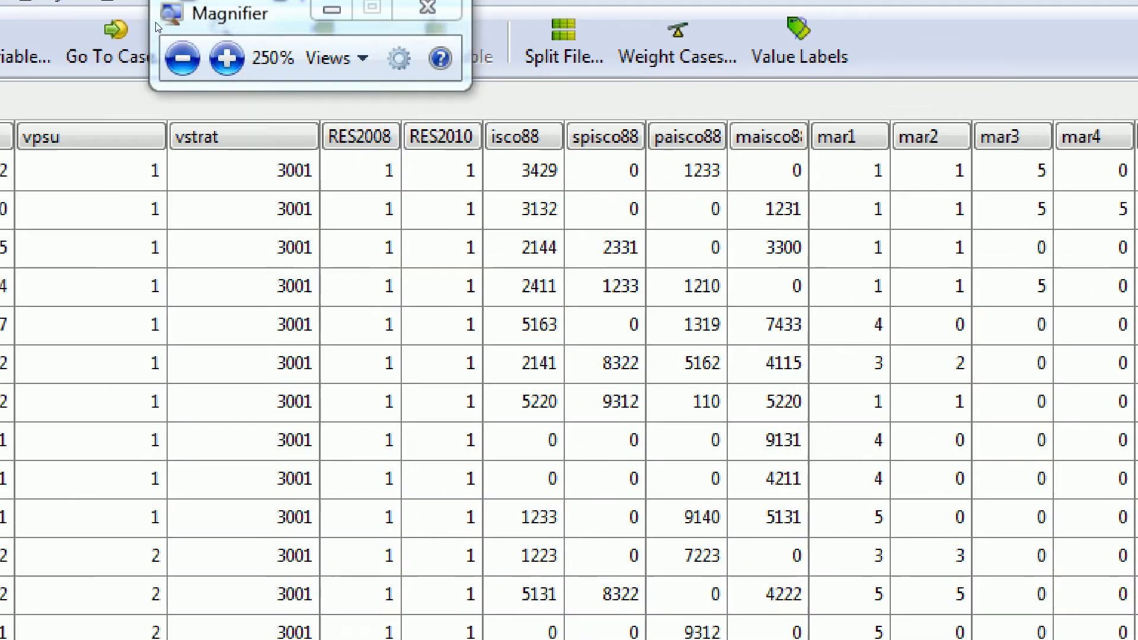
click(141, 48)
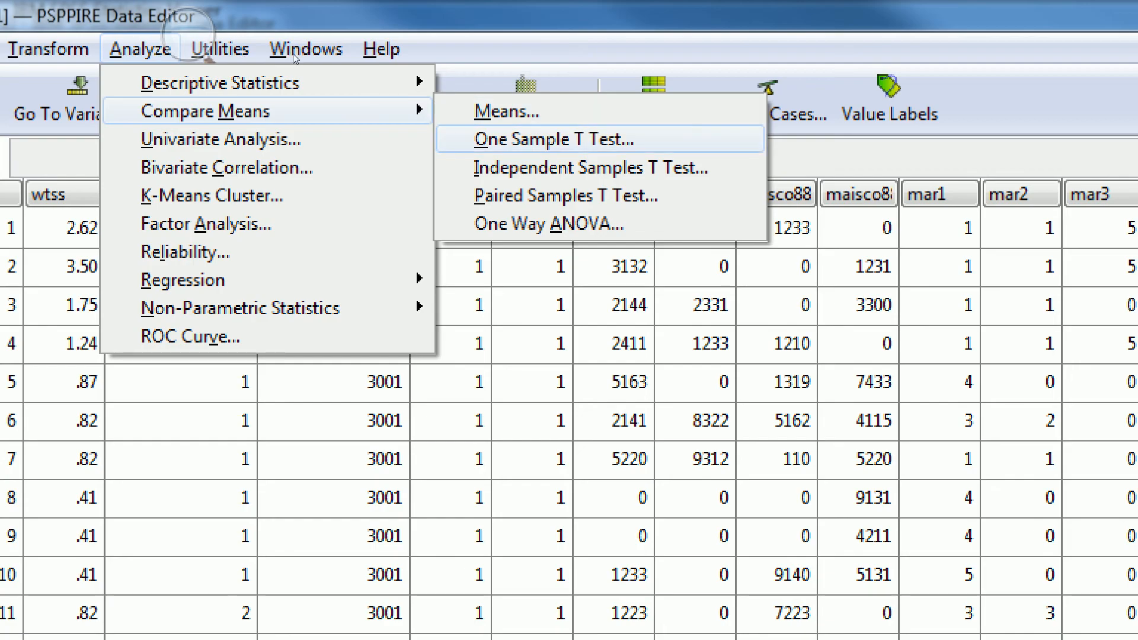
click(565, 138)
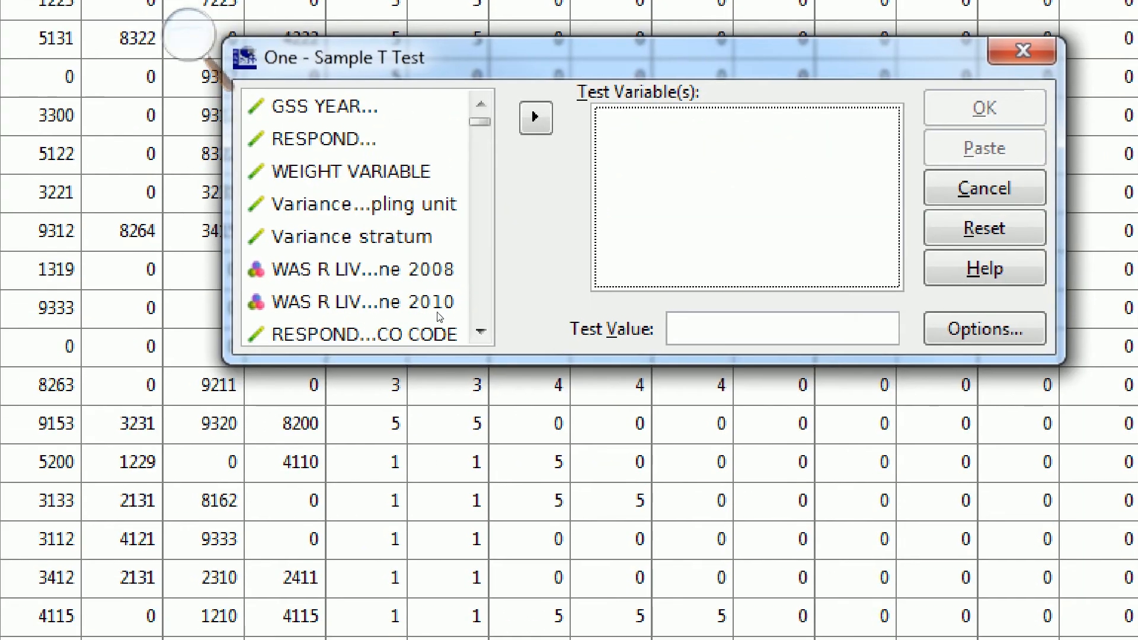
Step: Test educ against value 12, keeping default 95% confidence options
text(edcu)
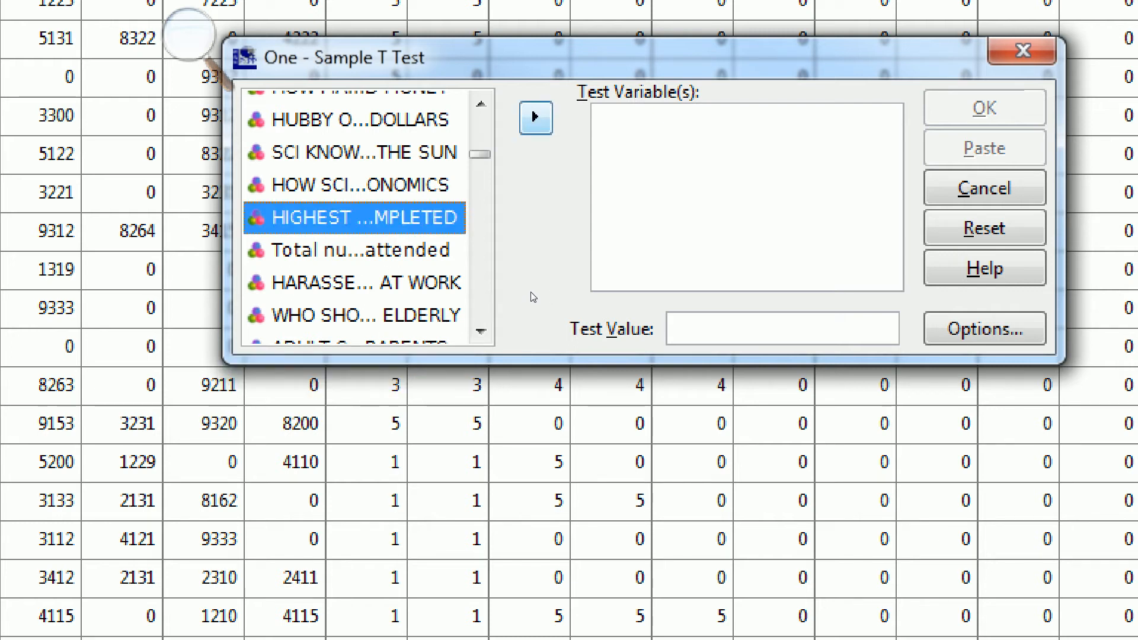
click(536, 117)
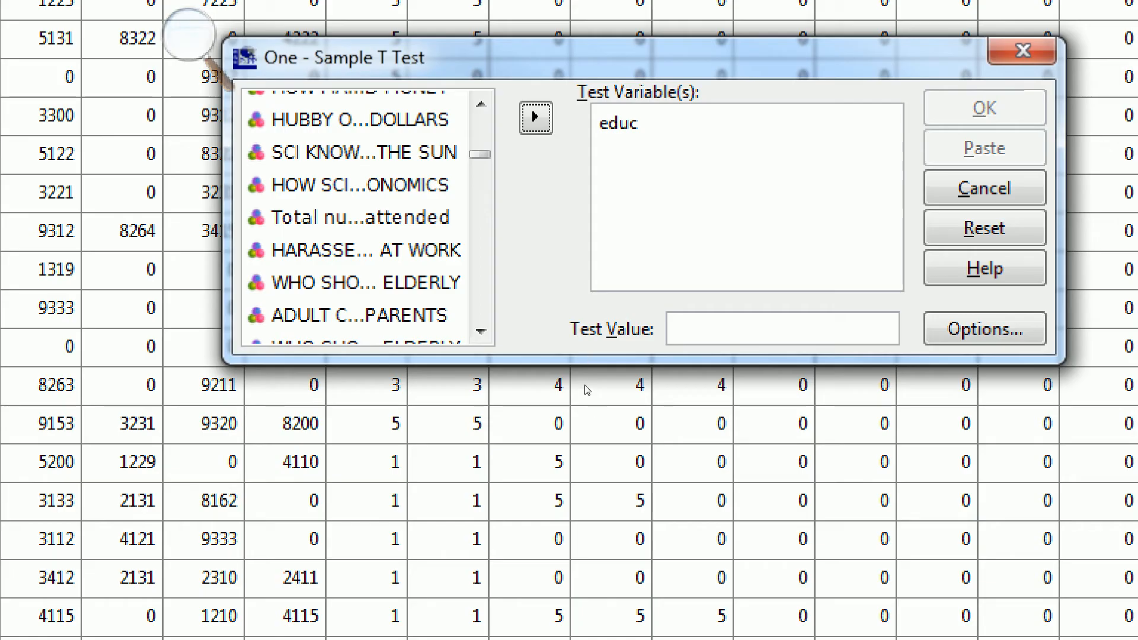
click(782, 327)
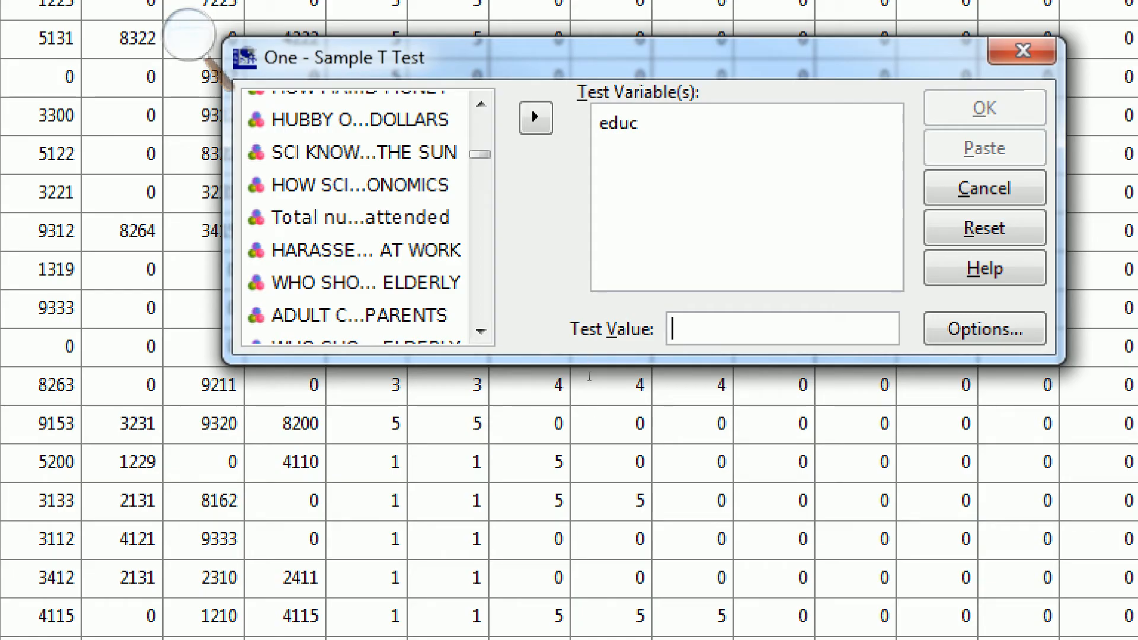
text(12)
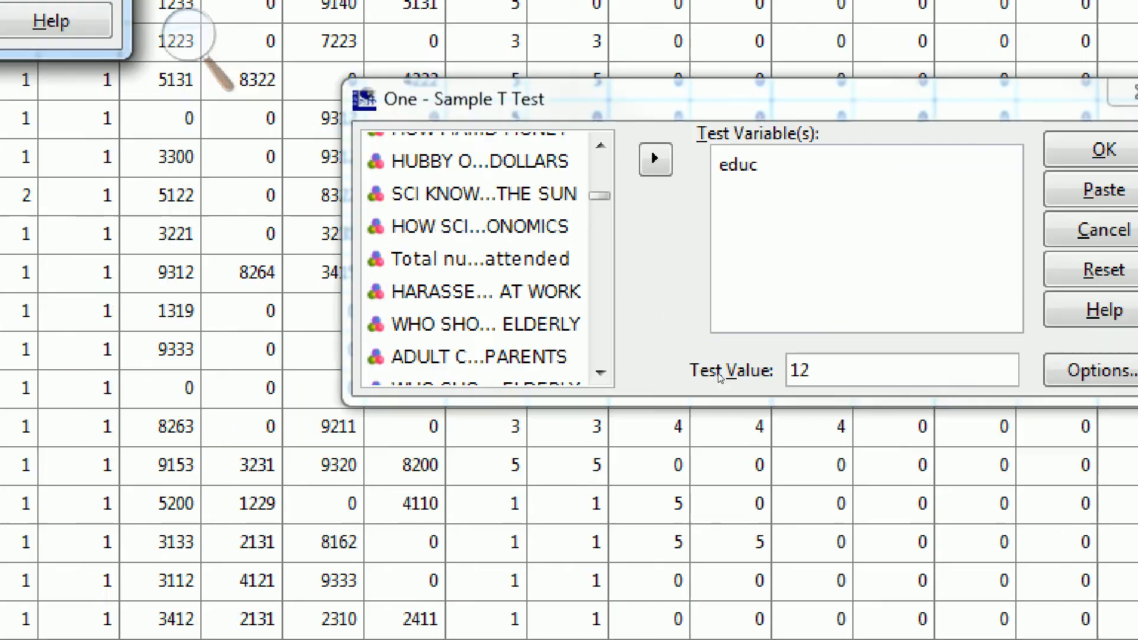
click(1099, 370)
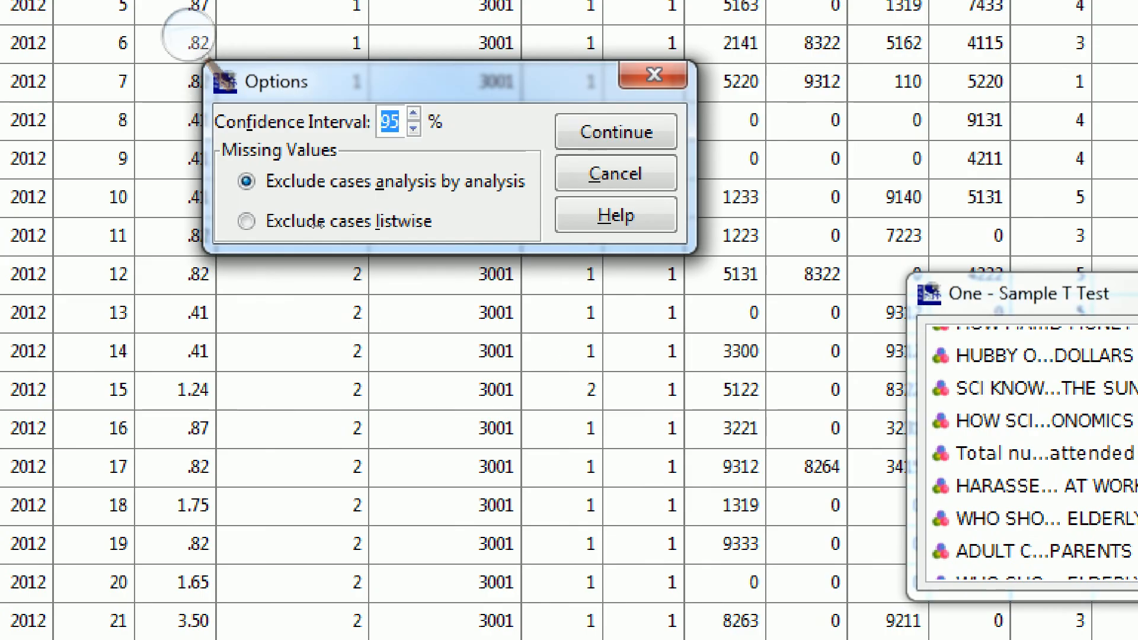
click(614, 131)
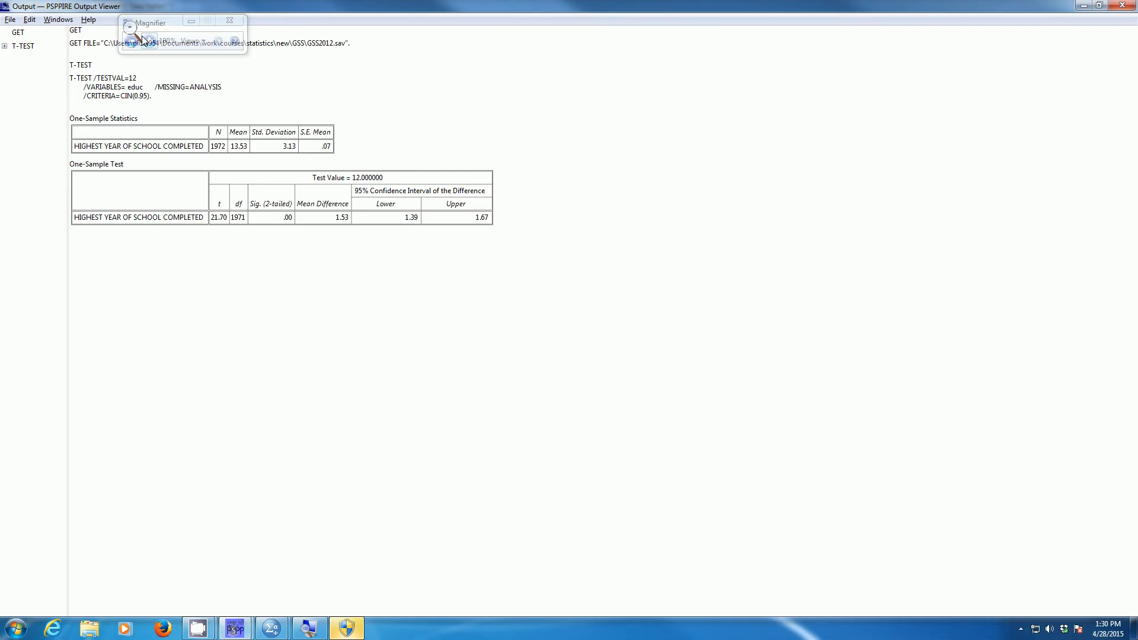
drag(153, 21, 400, 124)
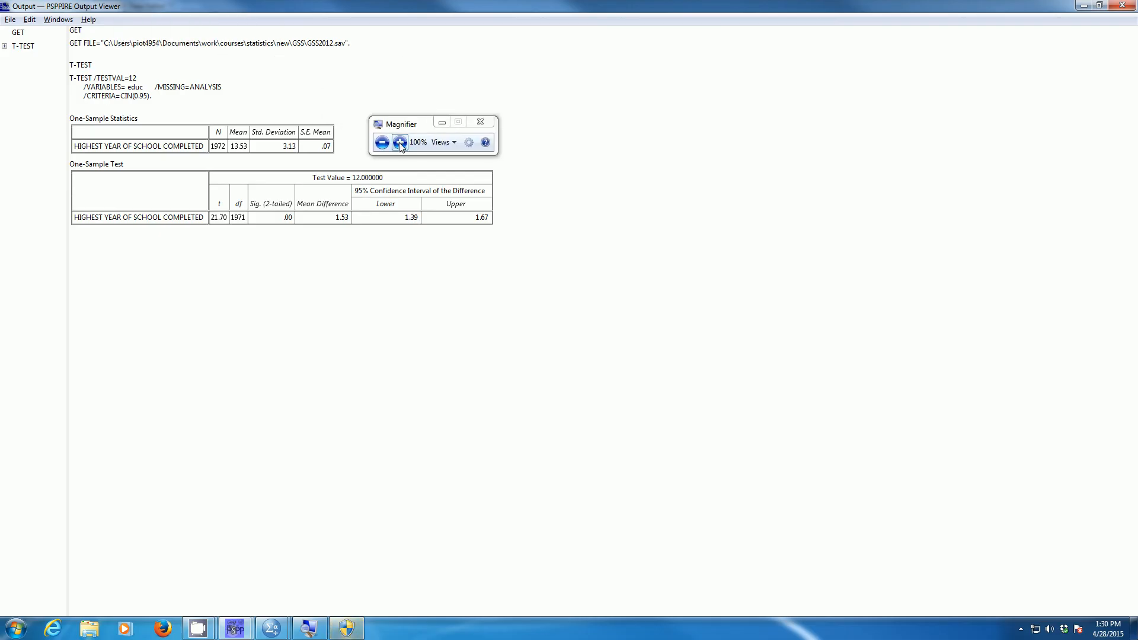
click(399, 142)
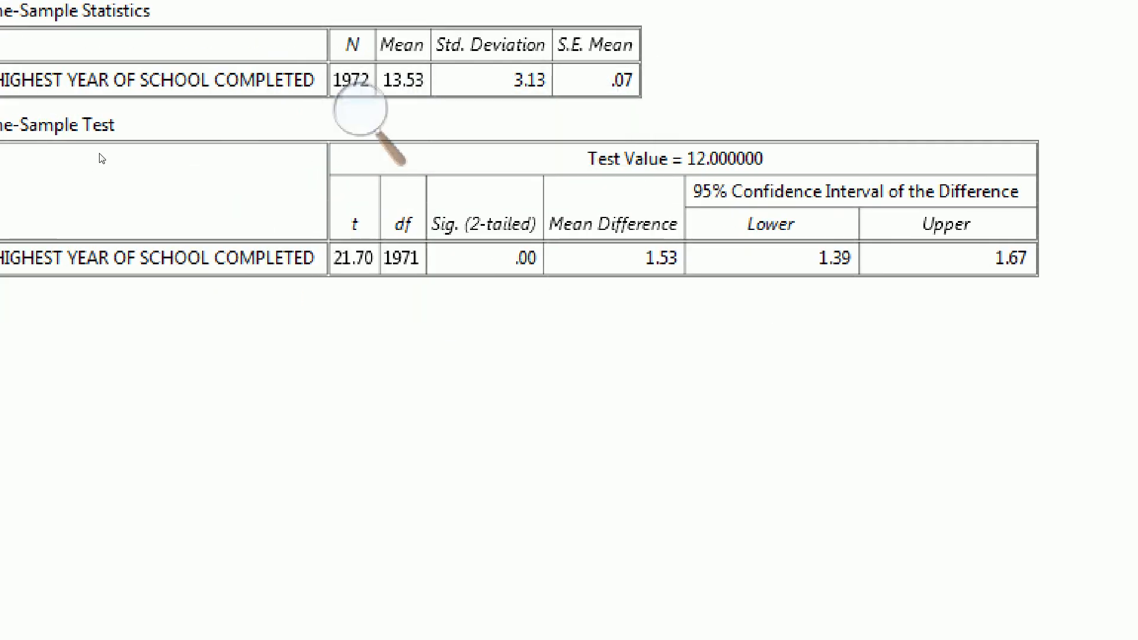
scroll(left, 3)
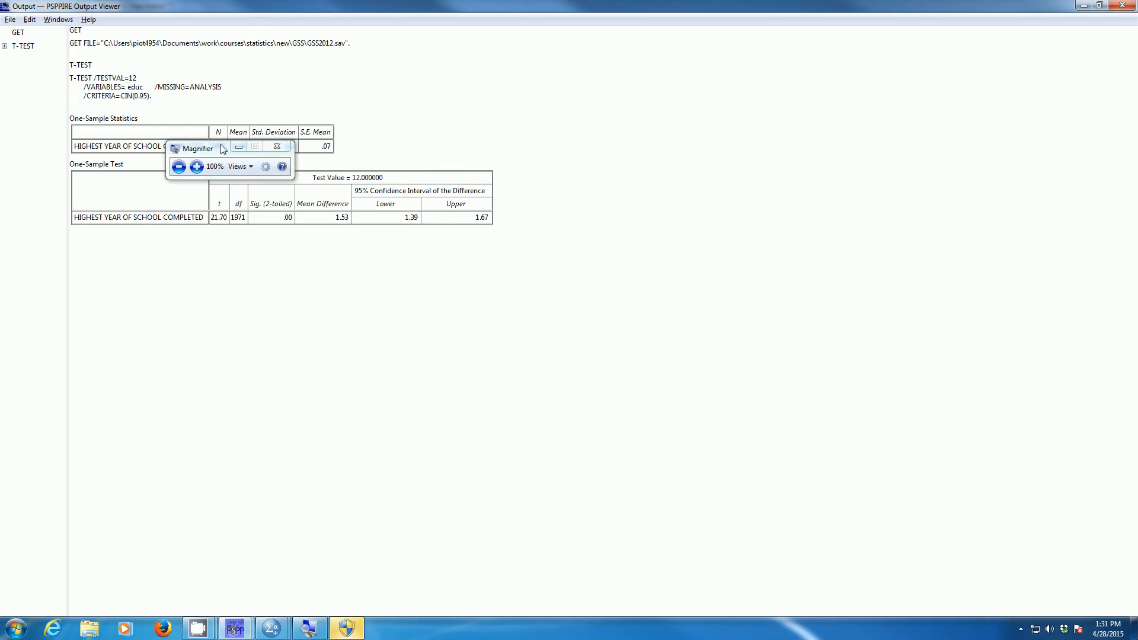
drag(197, 148, 462, 82)
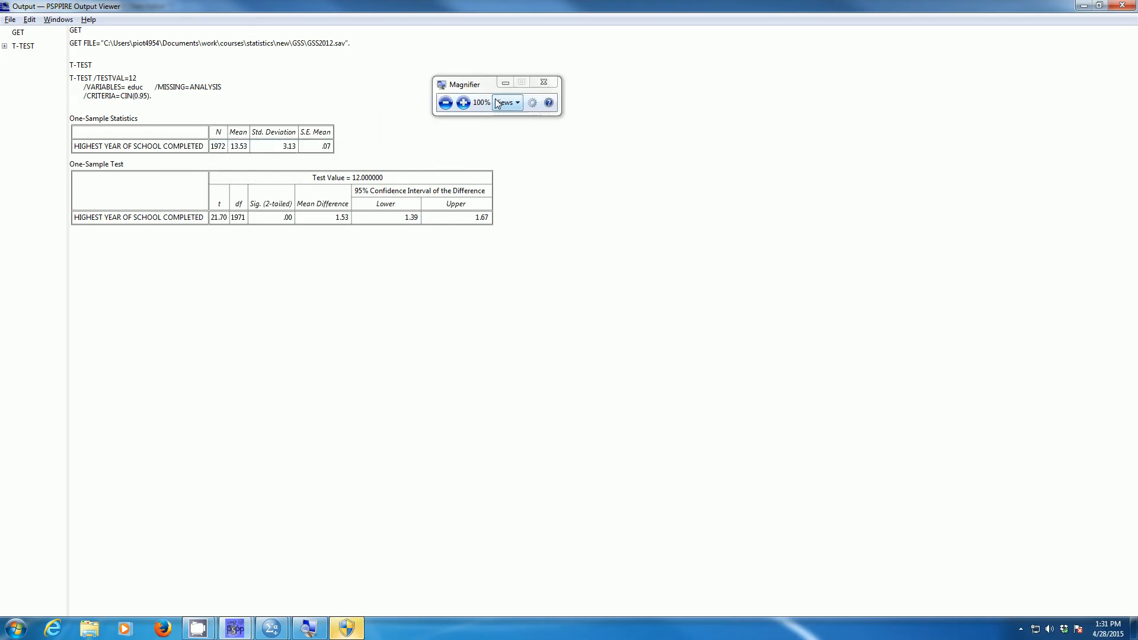